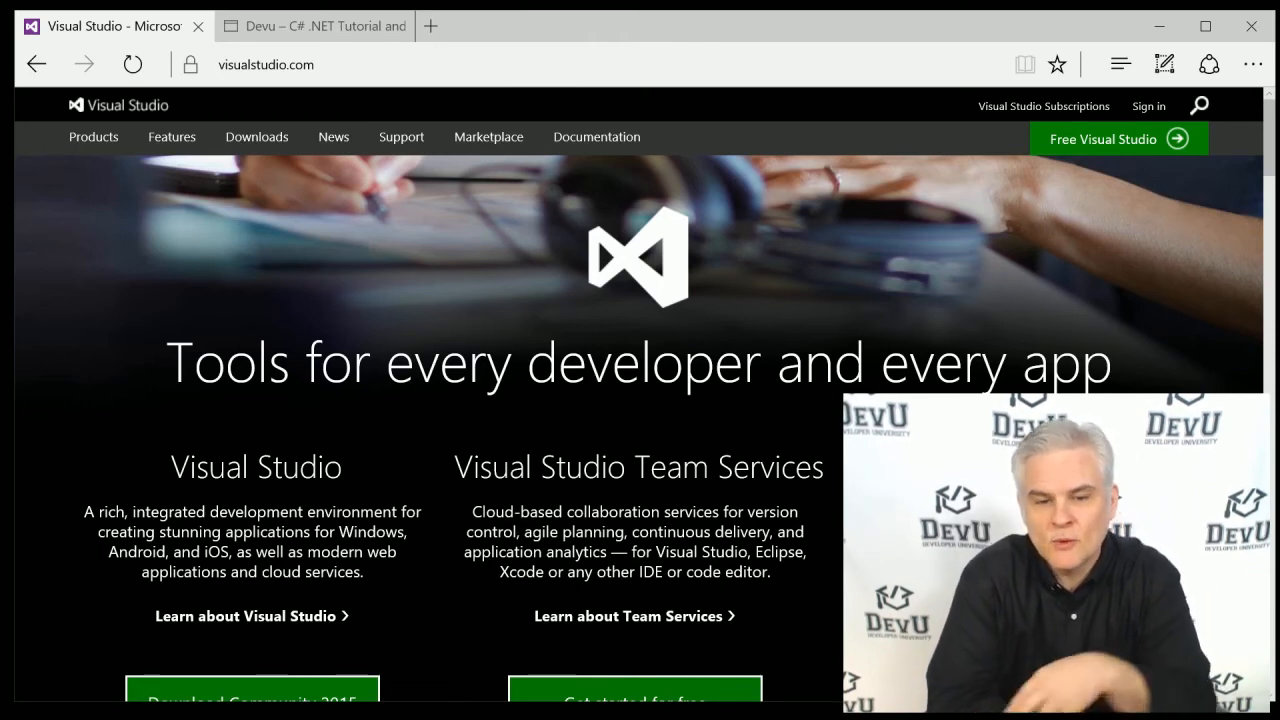
Step: Switch from the visualstudio.com tab to the devu.com Developer University homepage tab
left_click(312, 24)
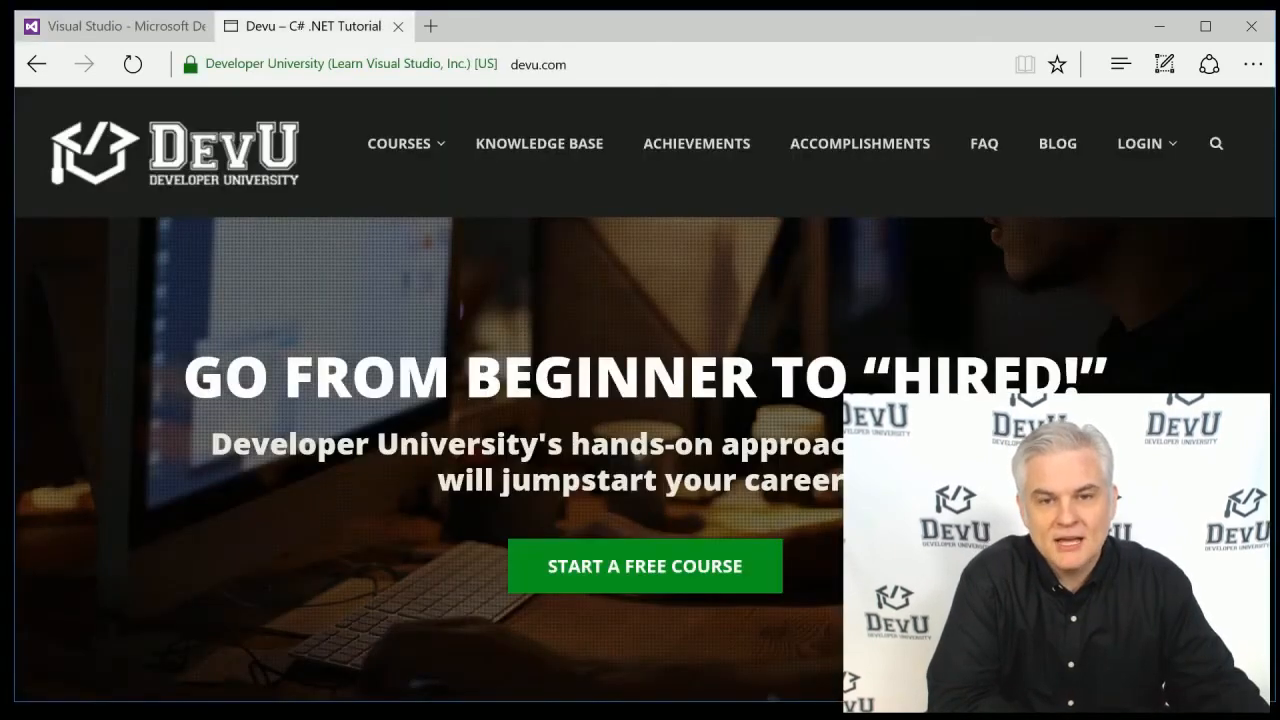